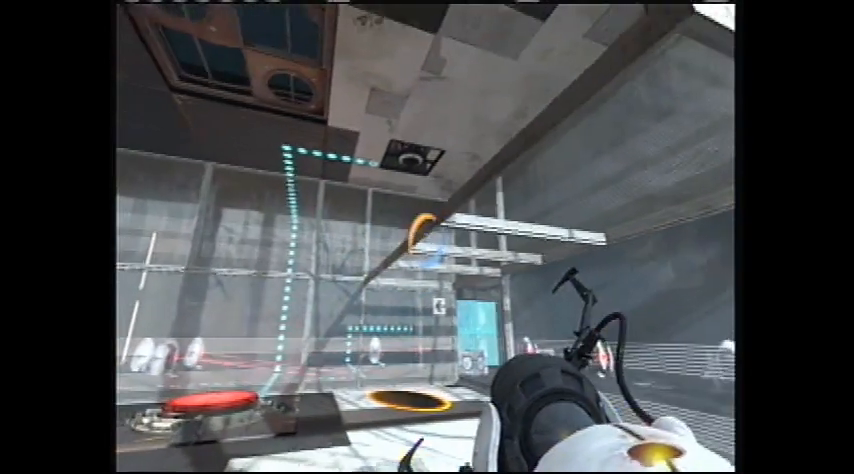
mouse_move(427, 237)
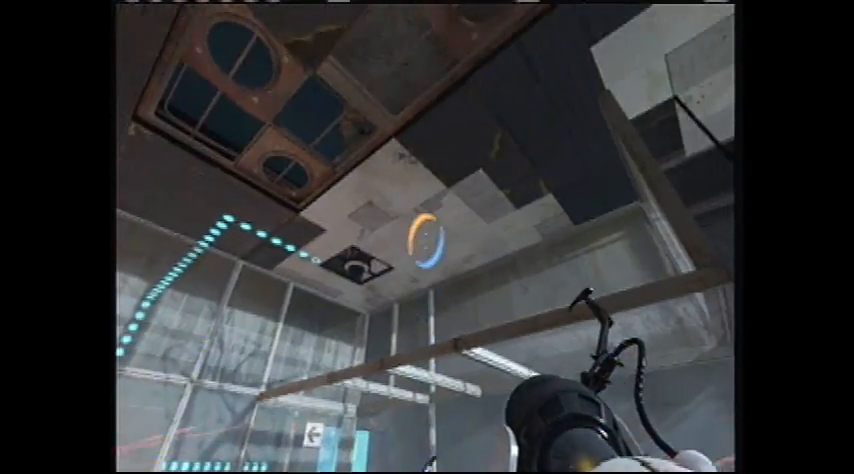
mouse_move(427, 237)
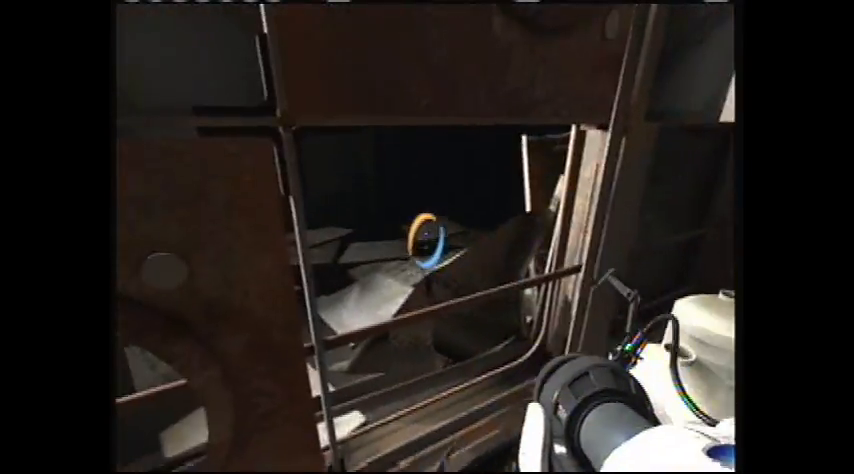
mouse_move(427, 237)
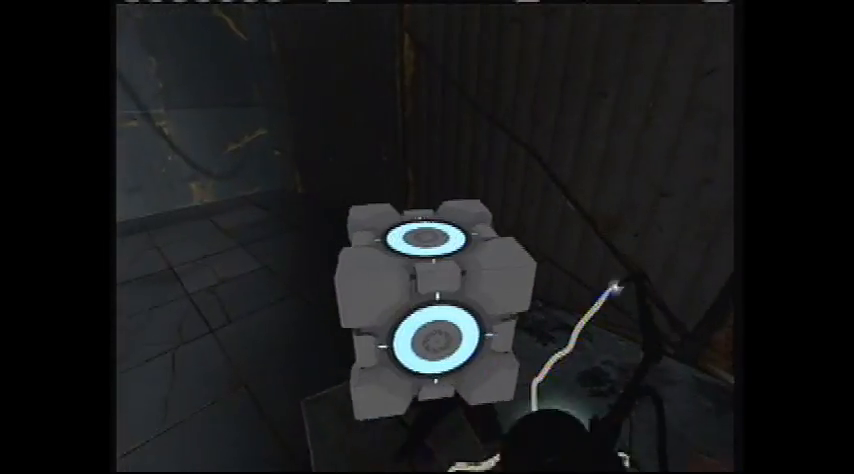
mouse_move(427, 237)
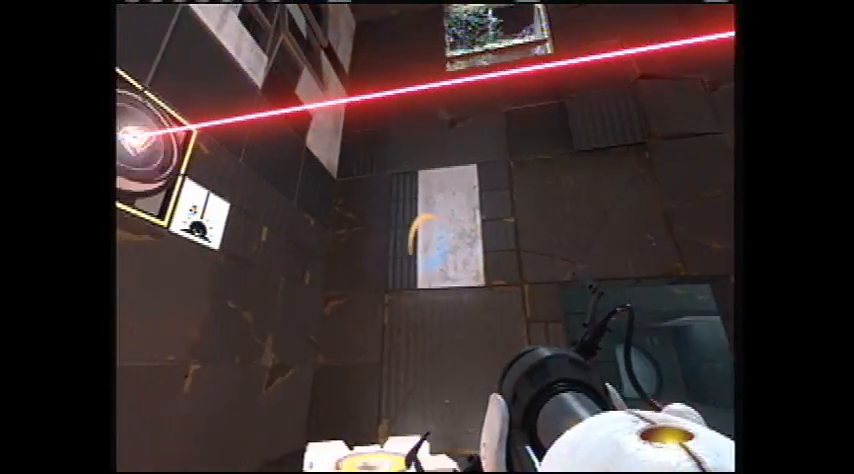
left_click(460, 250)
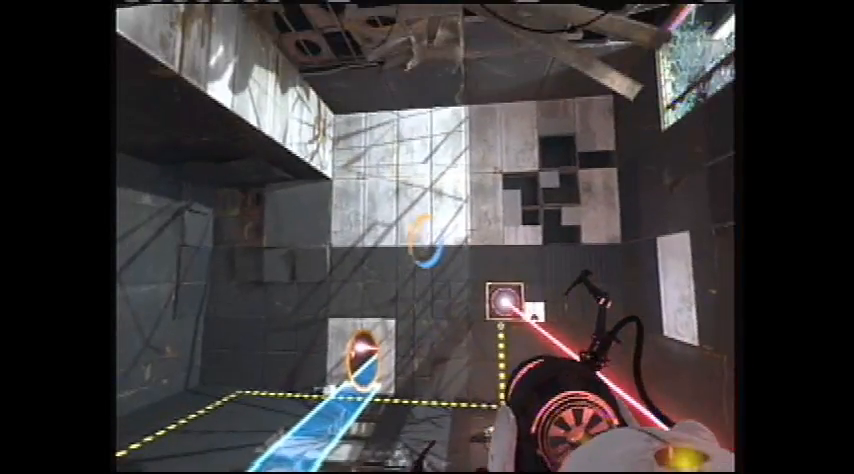
mouse_move(427, 237)
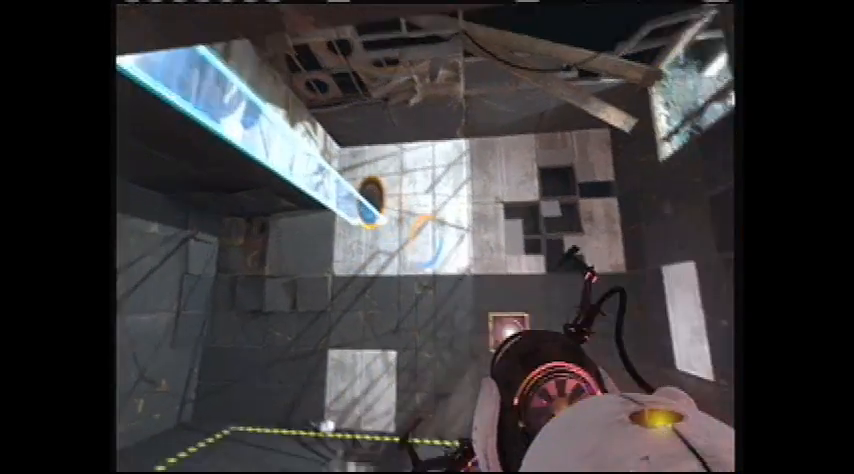